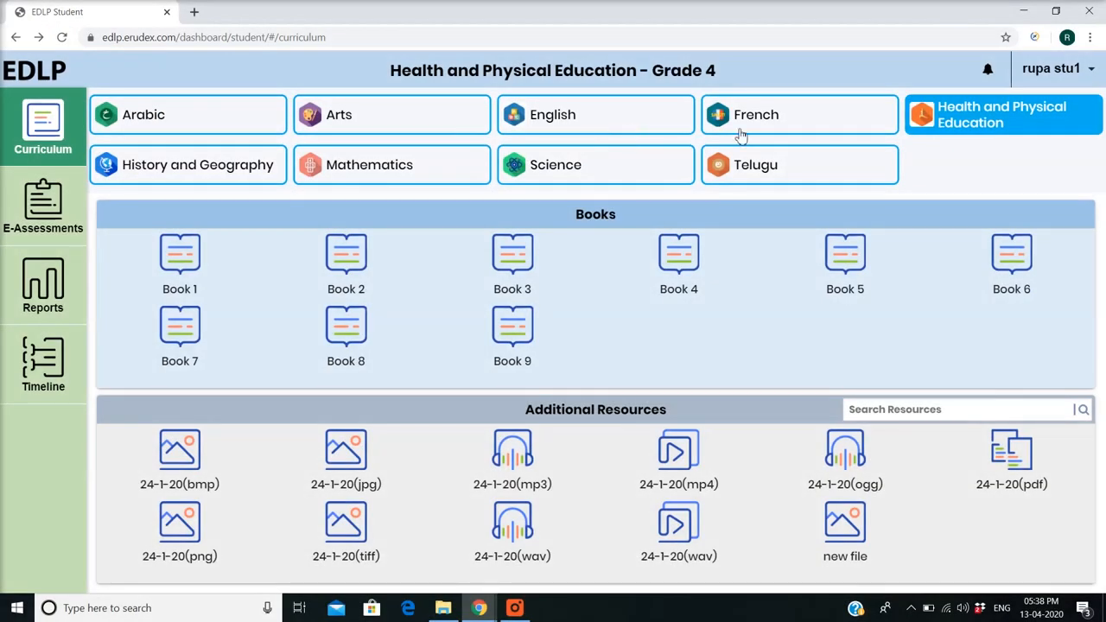
# Step: Select the English subject tile to show English – Grade 4 books and resources
pyautogui.click(595, 114)
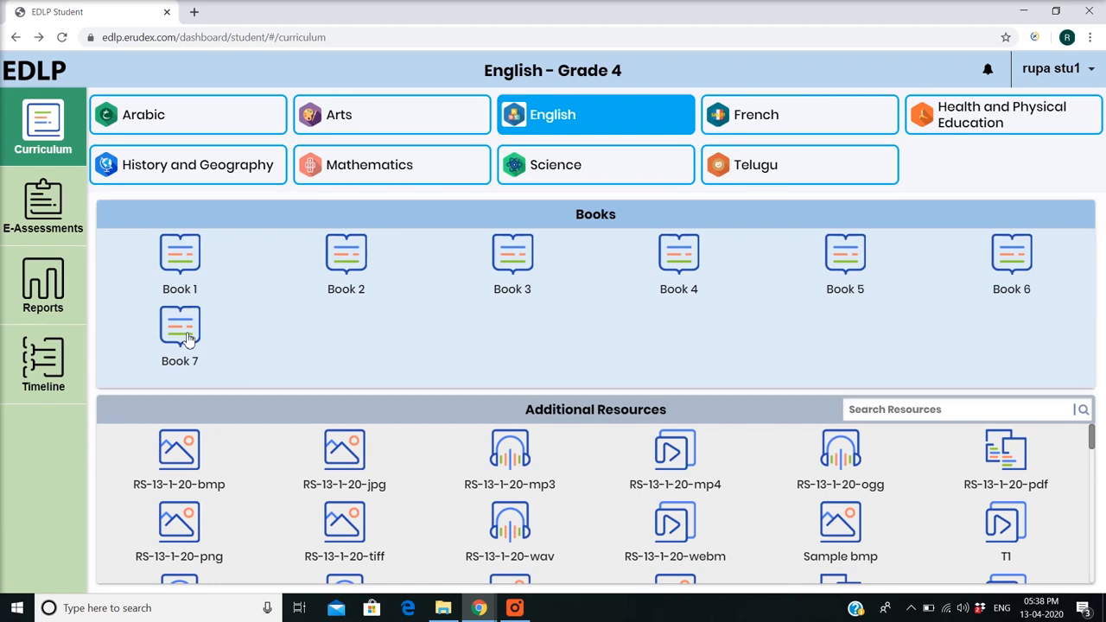
# Step: Open Book 7 and page forward to page 6 of 28, the Activity 3b writing task
pyautogui.click(180, 329)
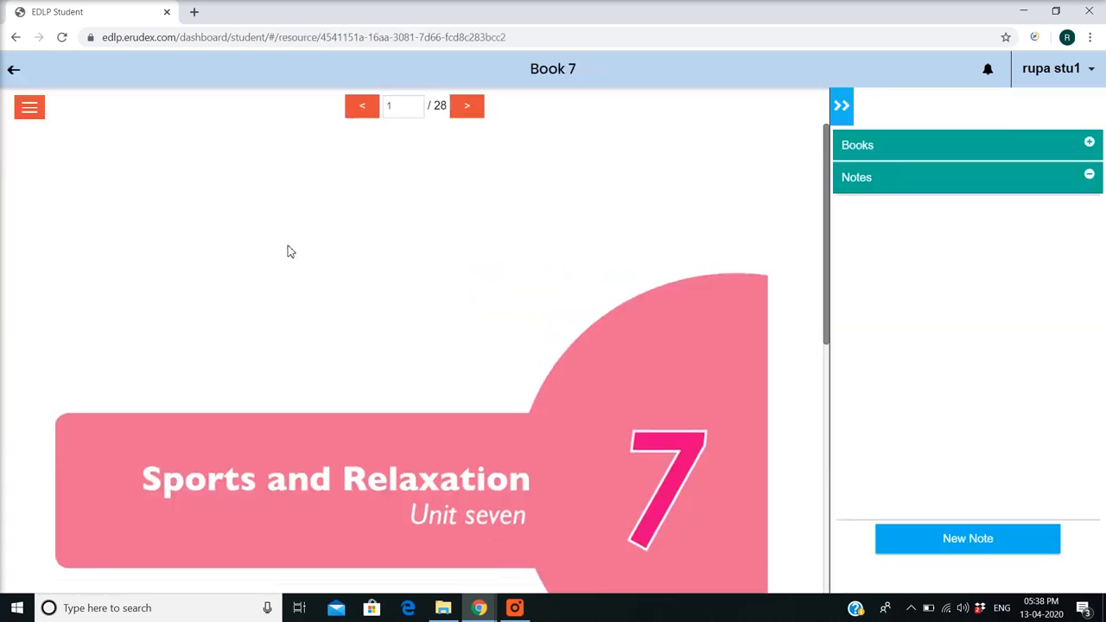
pyautogui.click(466, 105)
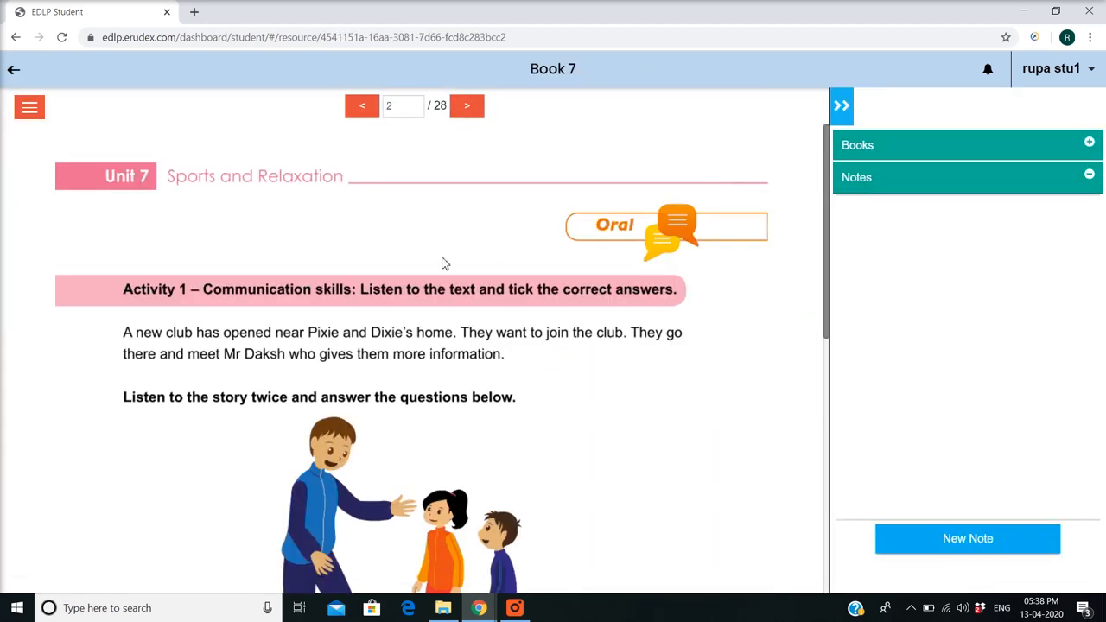
pyautogui.click(466, 106)
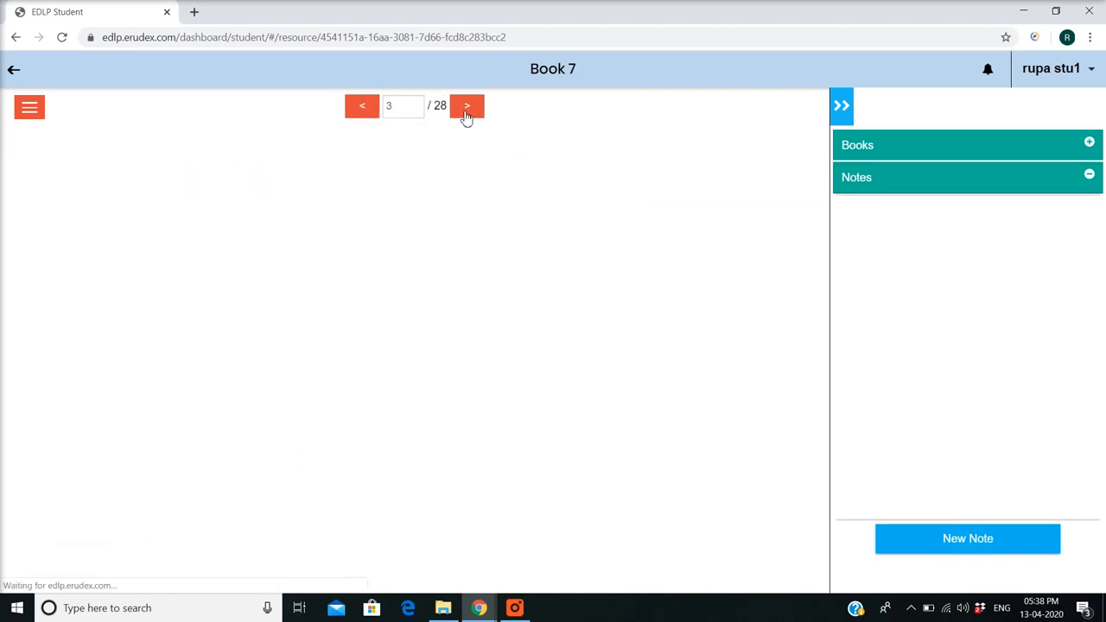
pyautogui.click(467, 105)
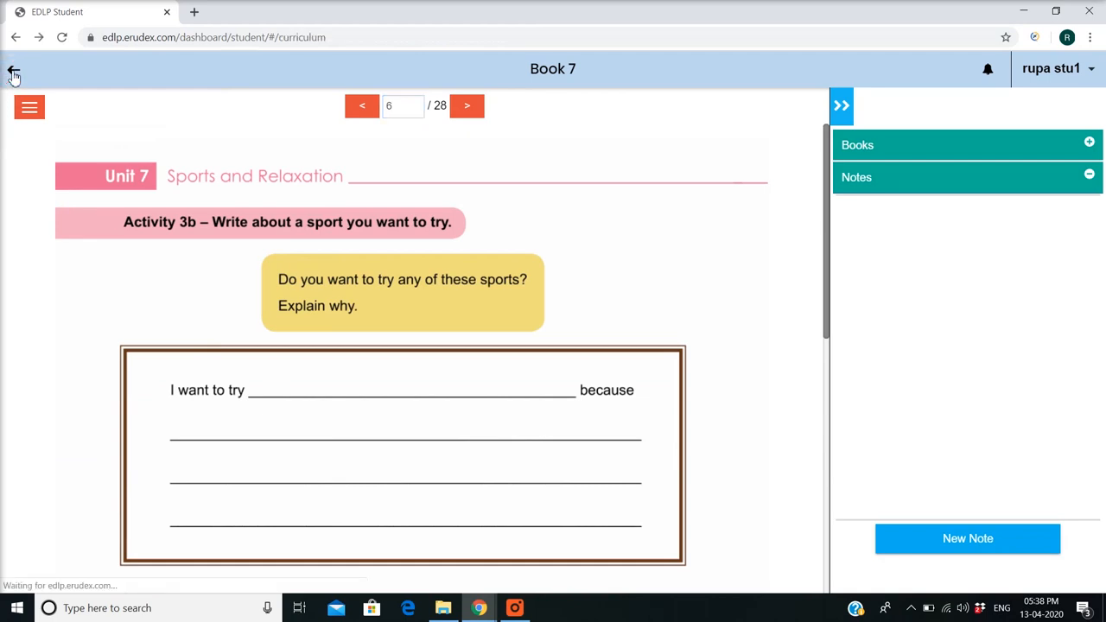
# Step: Go back to the book list, open Book 6, and collapse then restore the sidebar
pyautogui.click(10, 69)
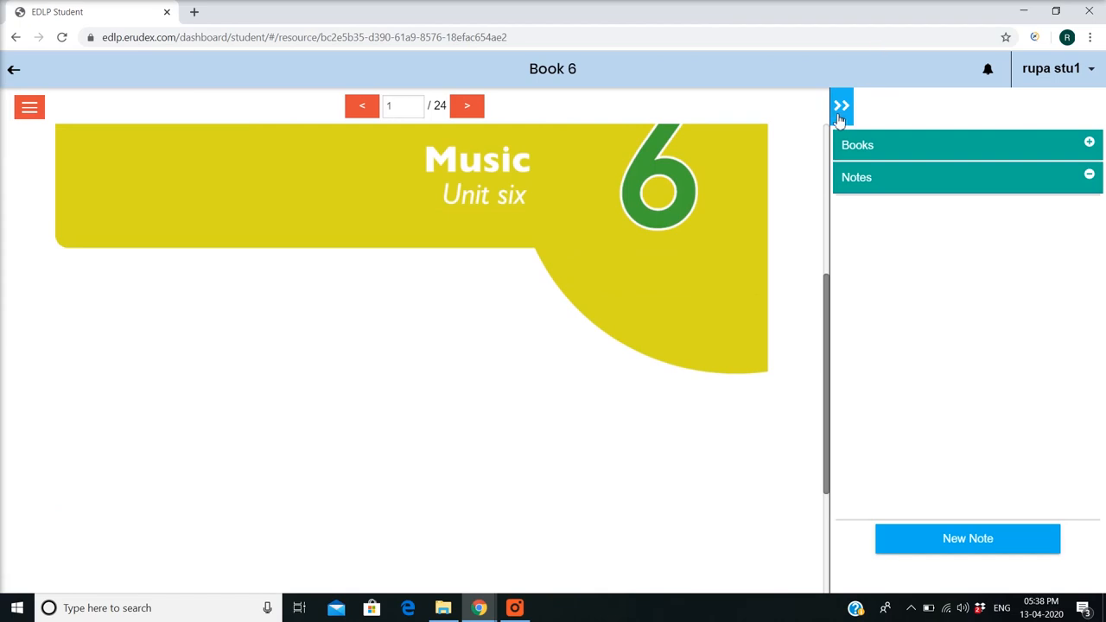
pyautogui.click(841, 105)
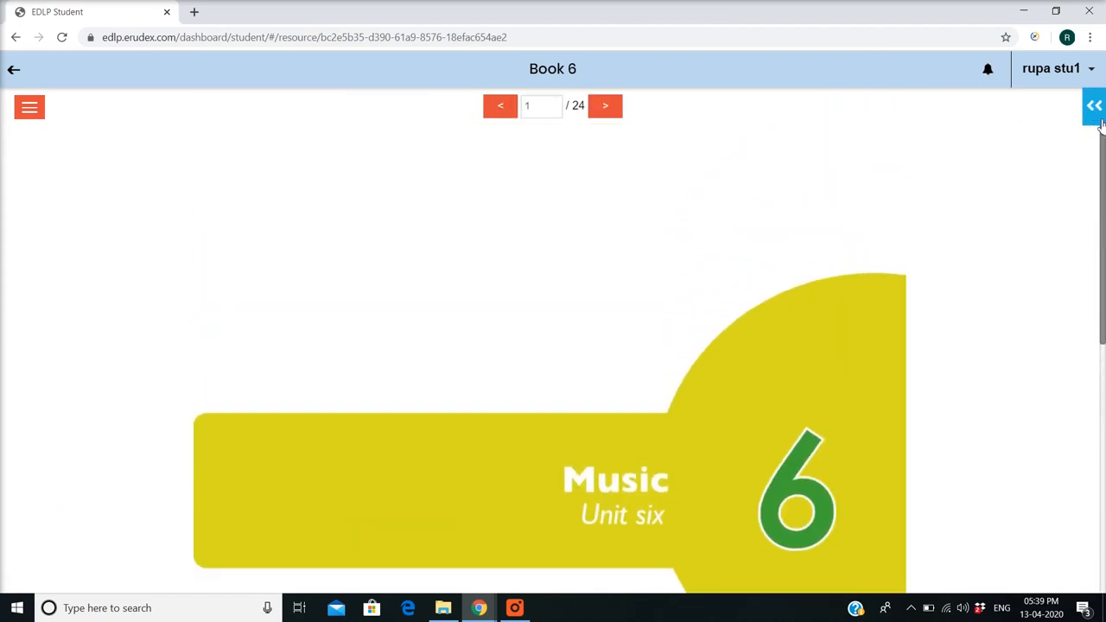
pyautogui.click(1093, 104)
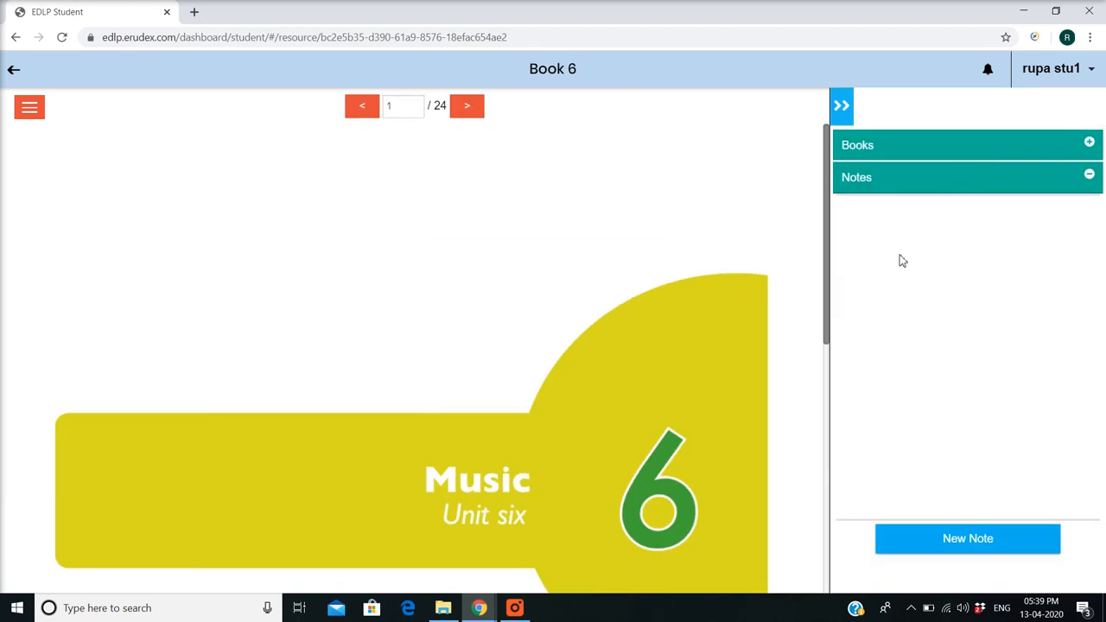
pyautogui.moveTo(694, 324)
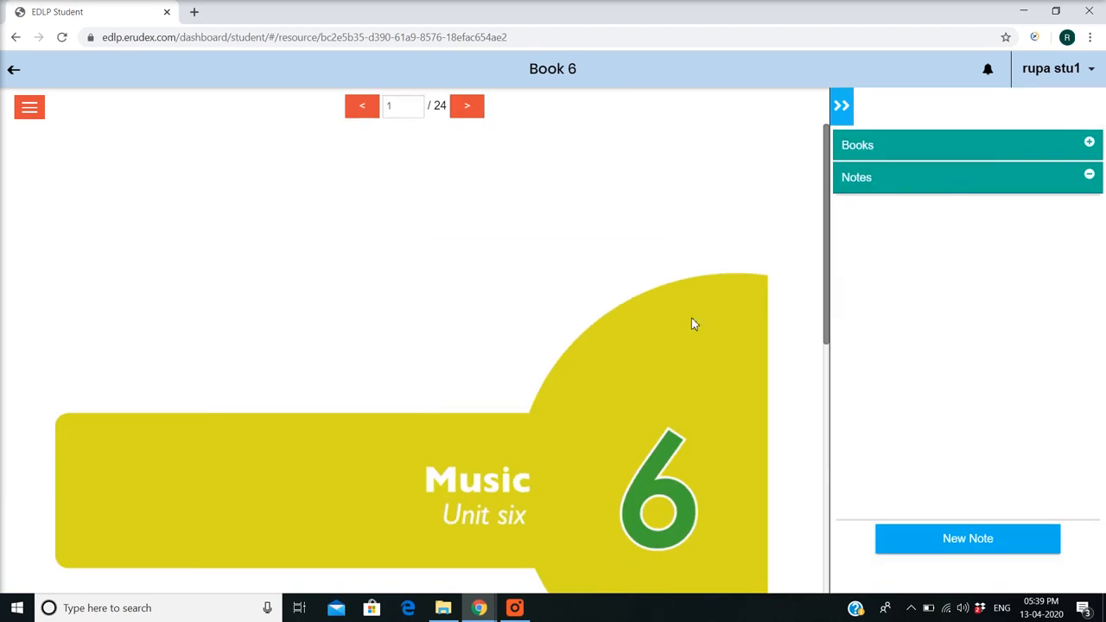
pyautogui.moveTo(698, 323)
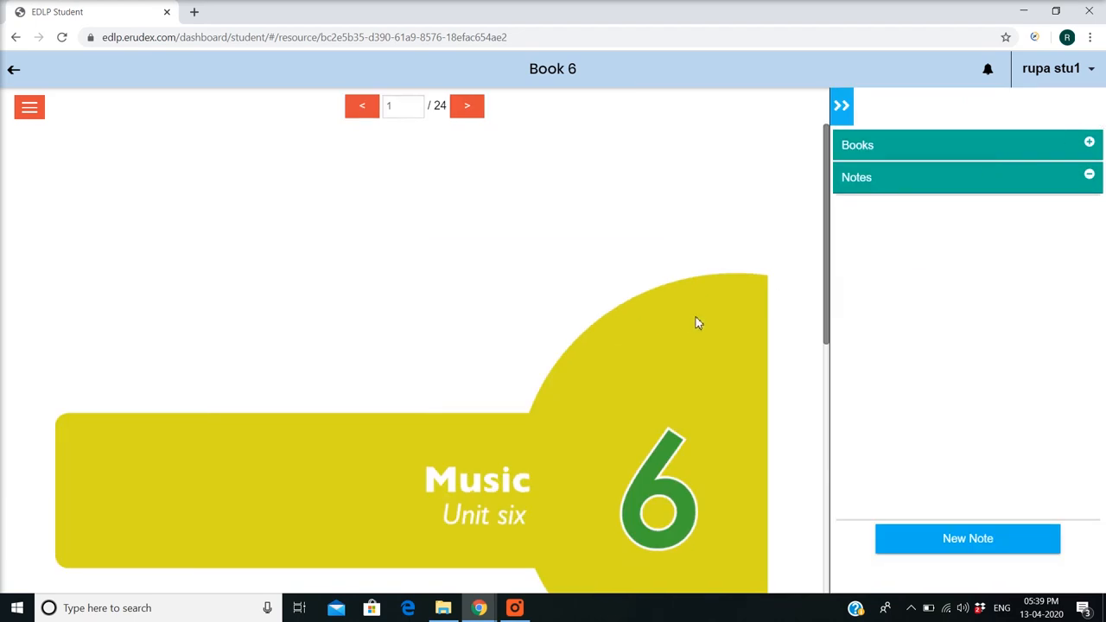
pyautogui.moveTo(956, 507)
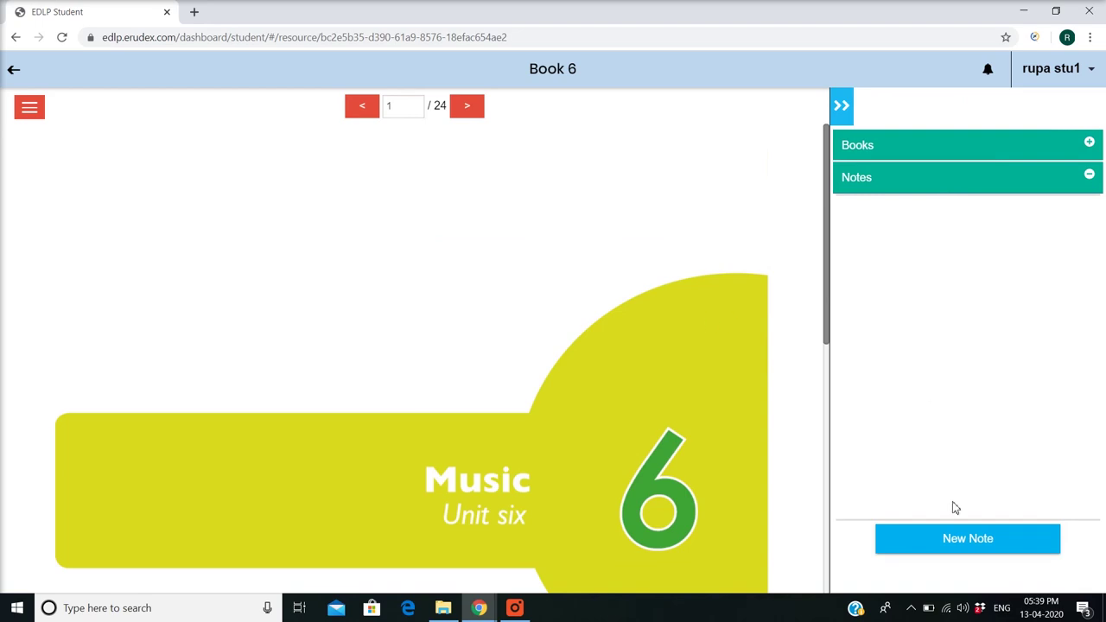
# Step: Write and save a new note reading 'english book6'
pyautogui.click(968, 539)
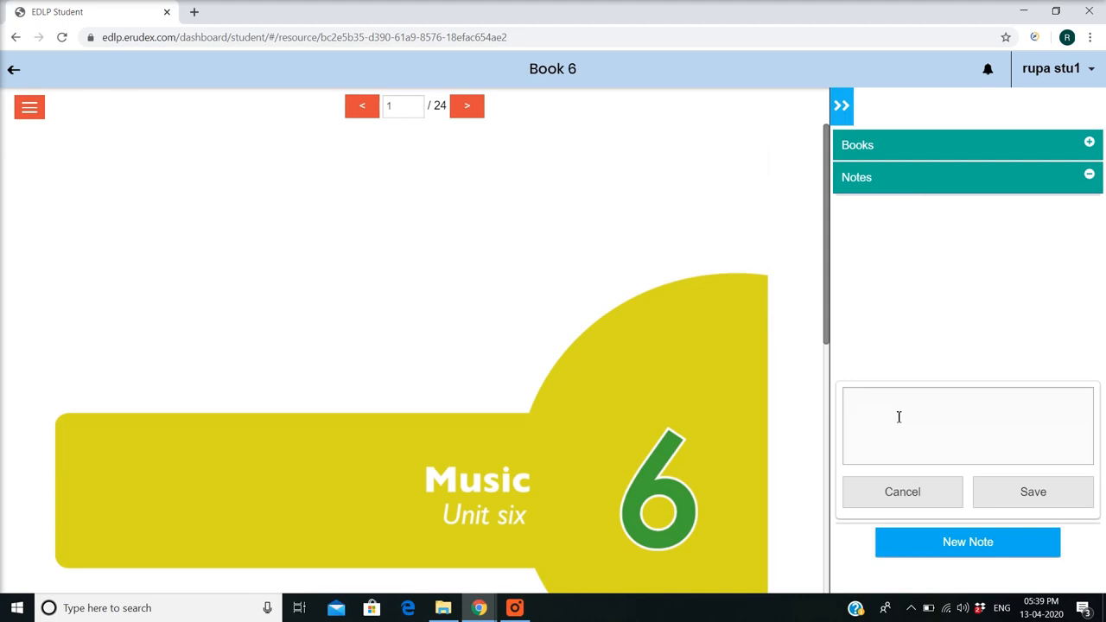
pyautogui.write('english book6')
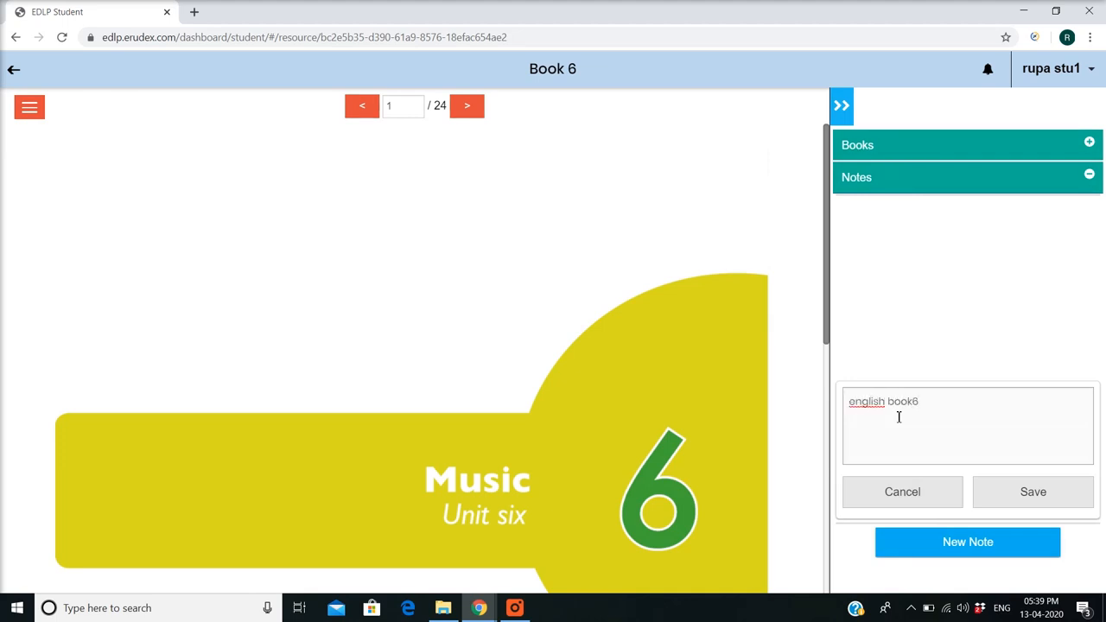
pyautogui.click(1034, 491)
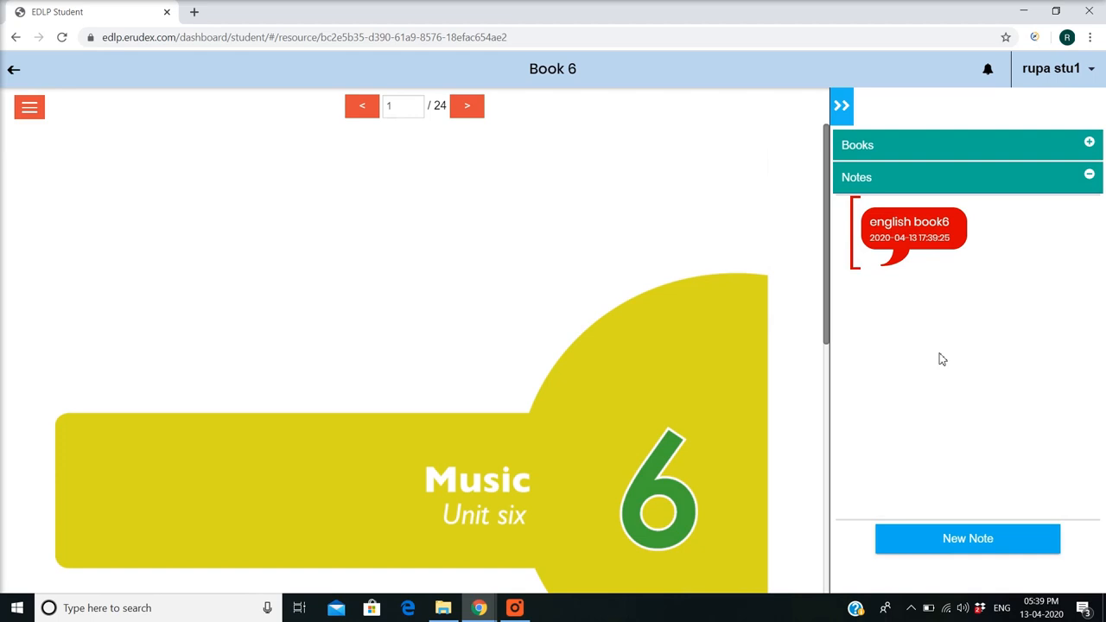
pyautogui.moveTo(884, 253)
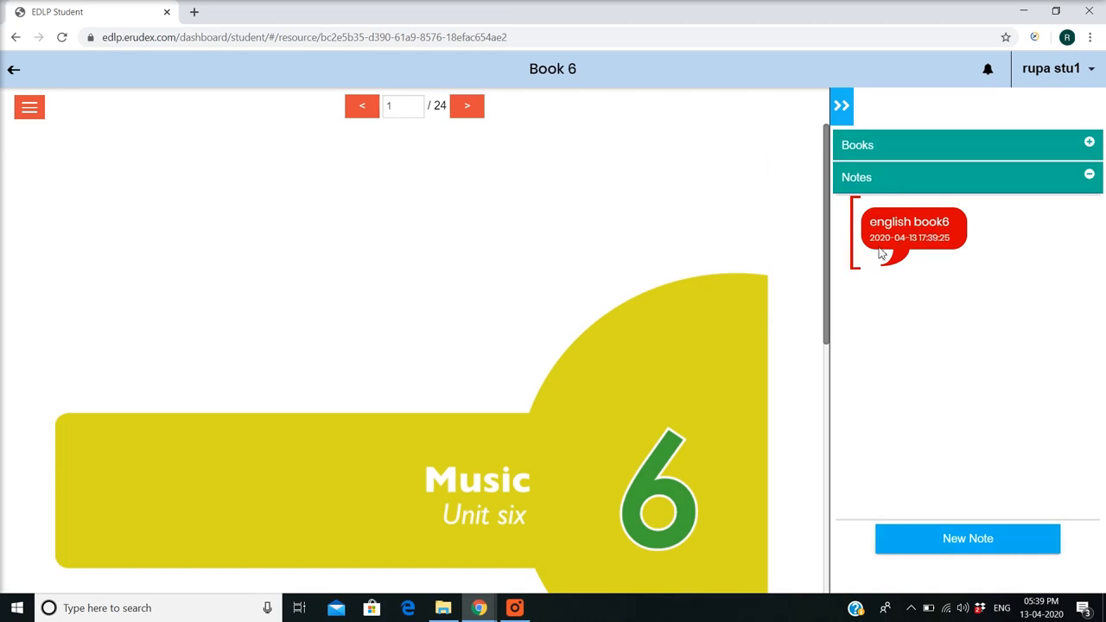
pyautogui.moveTo(783, 349)
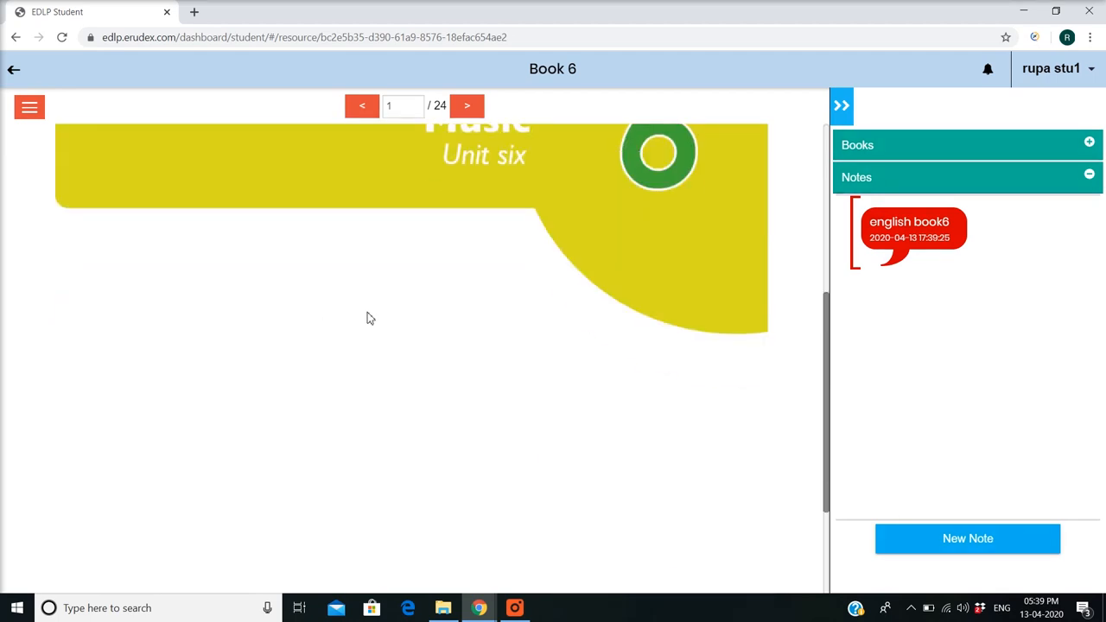
# Step: Play the page-3 Uncle Ted visits Port Louis narration, then return to page 2
pyautogui.click(864, 144)
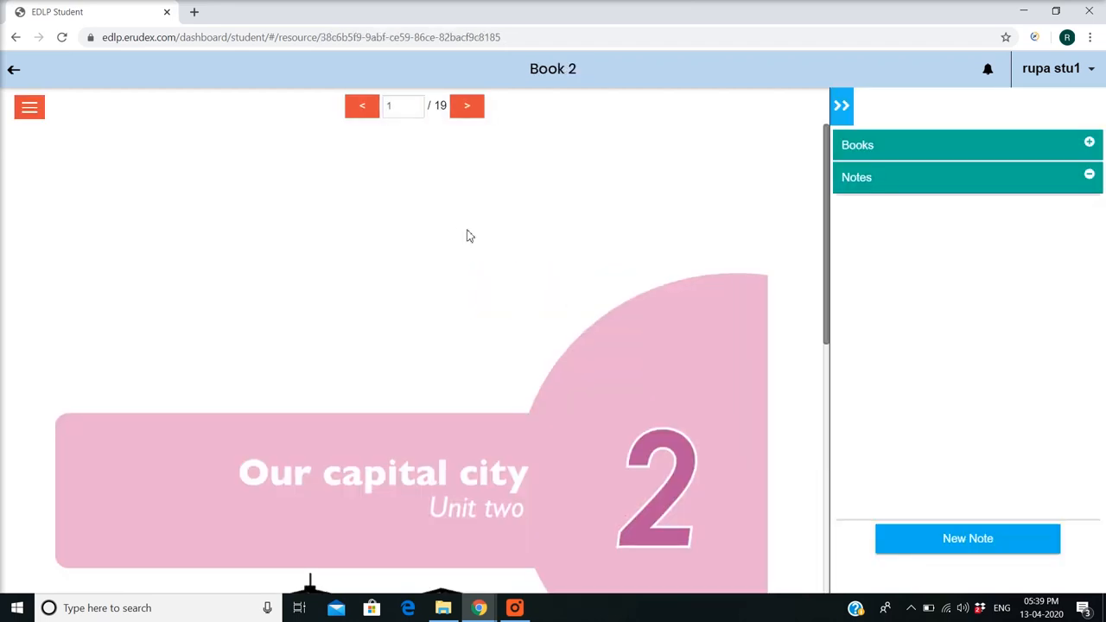
pyautogui.click(467, 106)
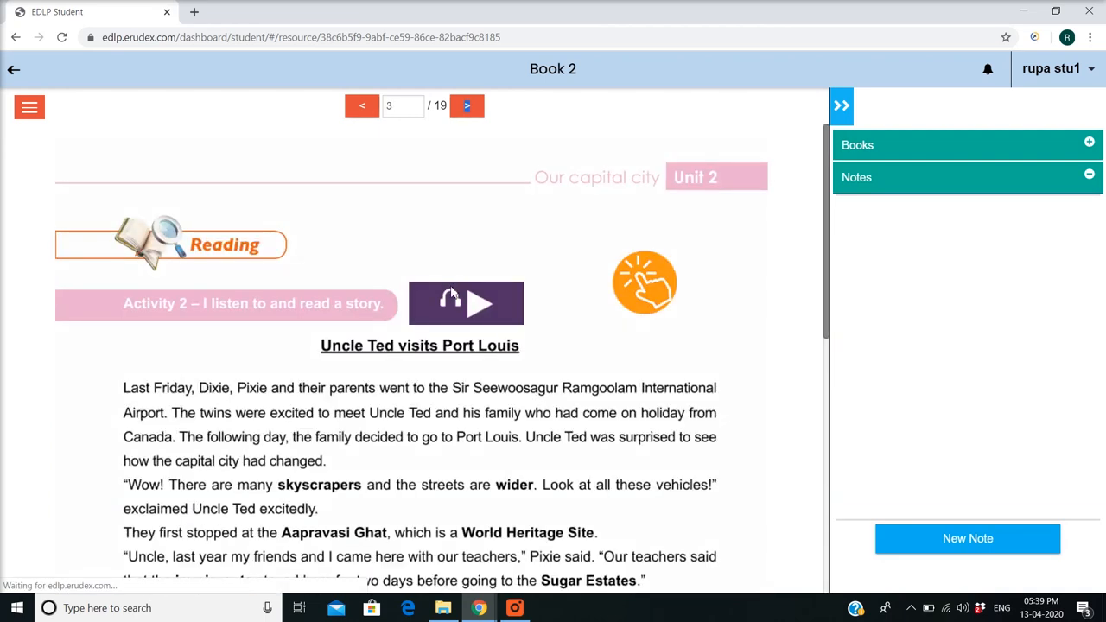
pyautogui.scroll(-3)
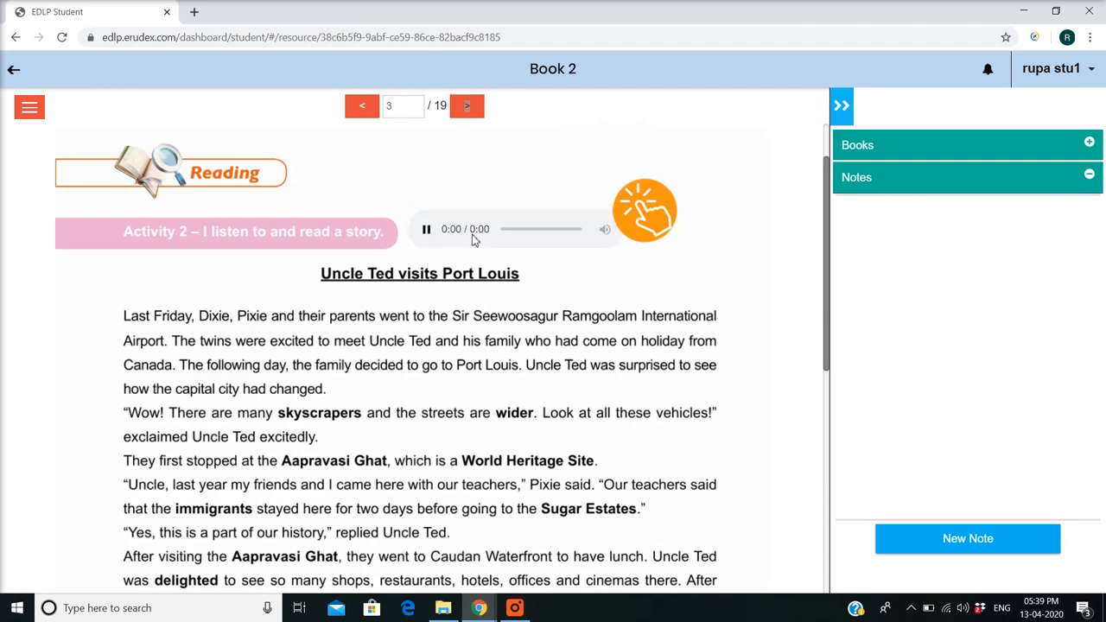
pyautogui.click(426, 229)
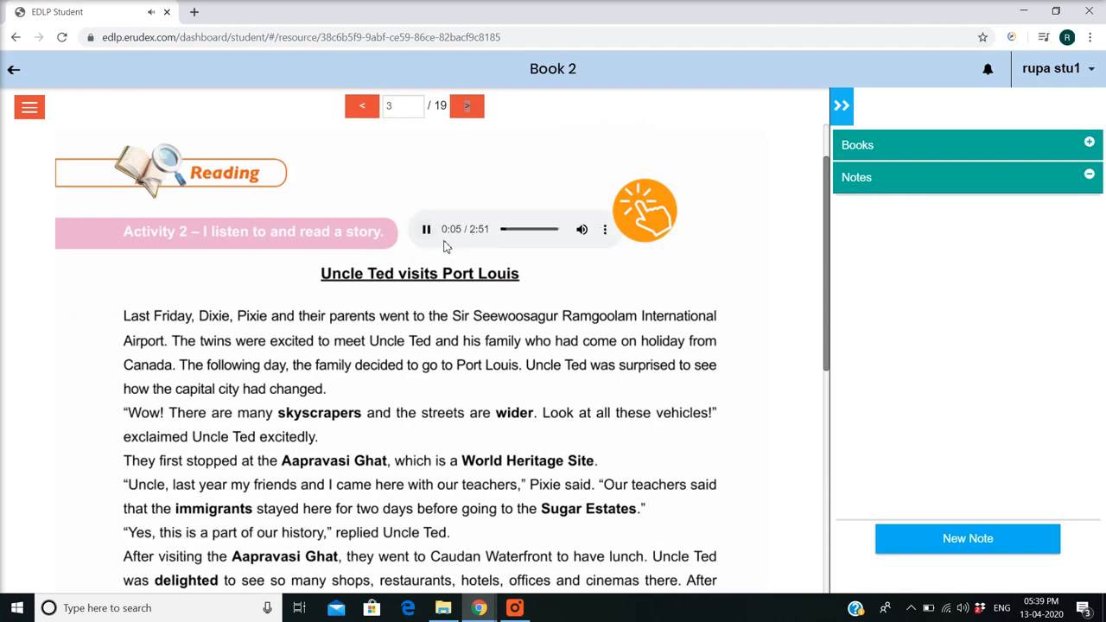
pyautogui.click(362, 105)
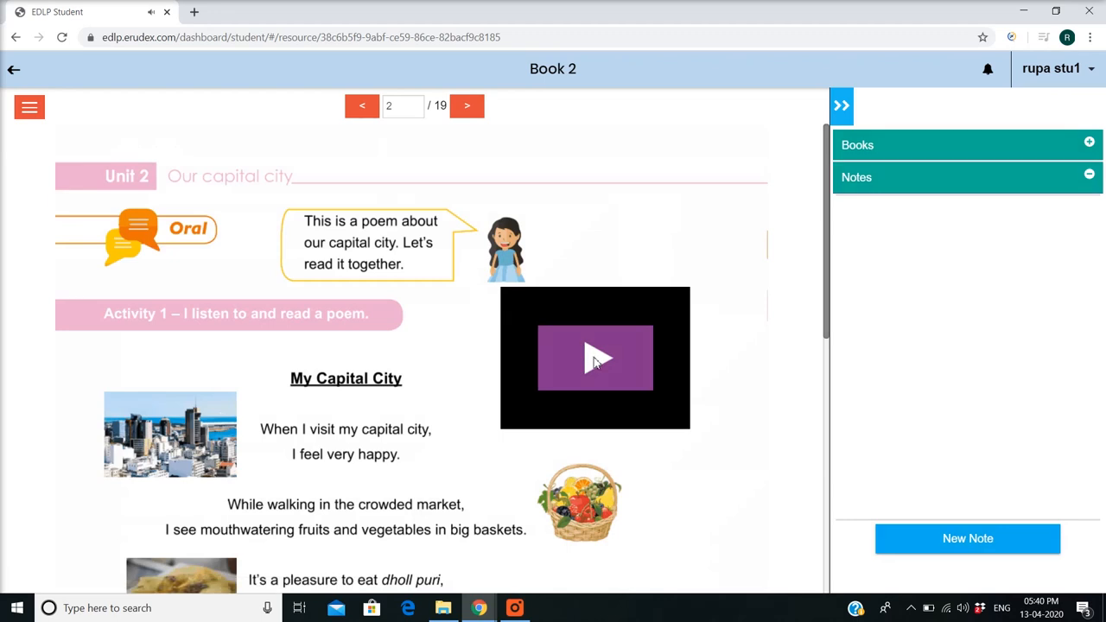
# Step: Play the My Capital City poem video on page 2
pyautogui.click(595, 358)
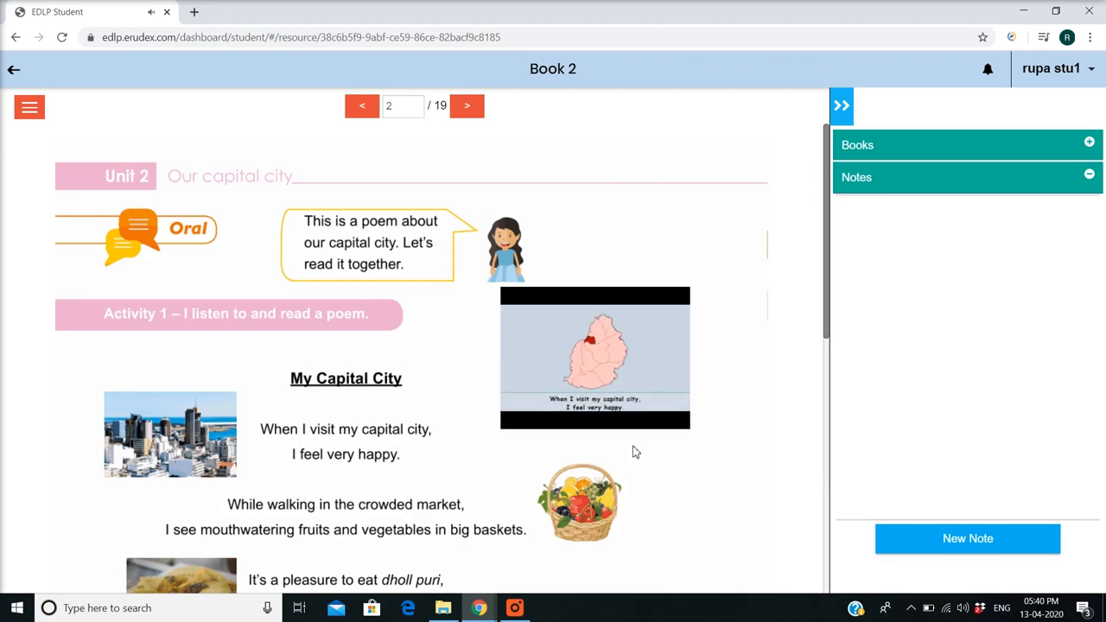
pyautogui.click(594, 356)
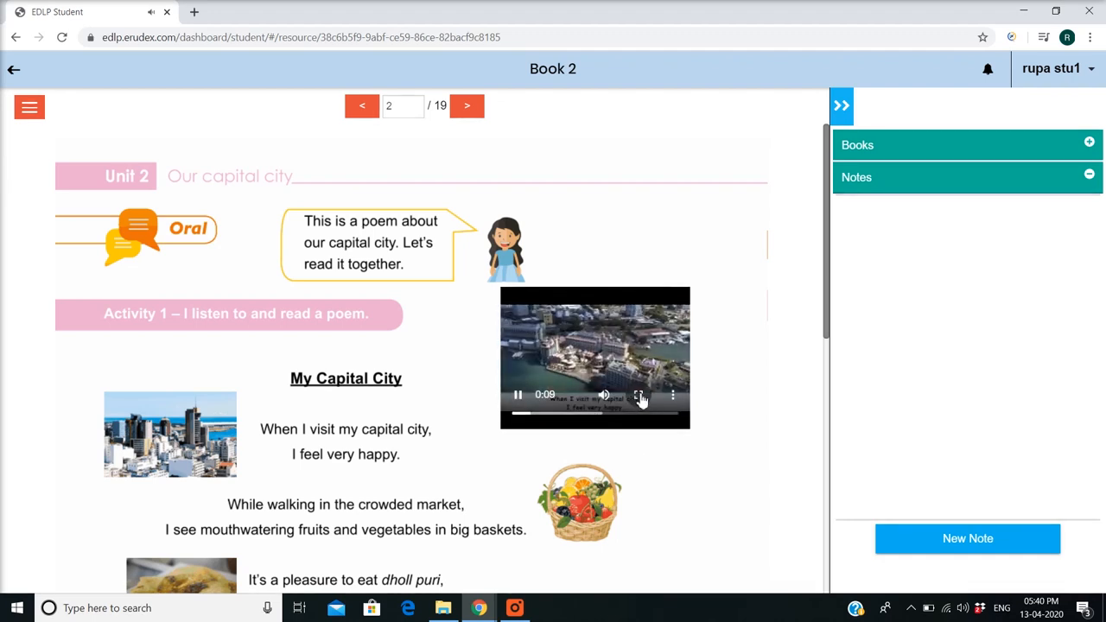
pyautogui.click(639, 395)
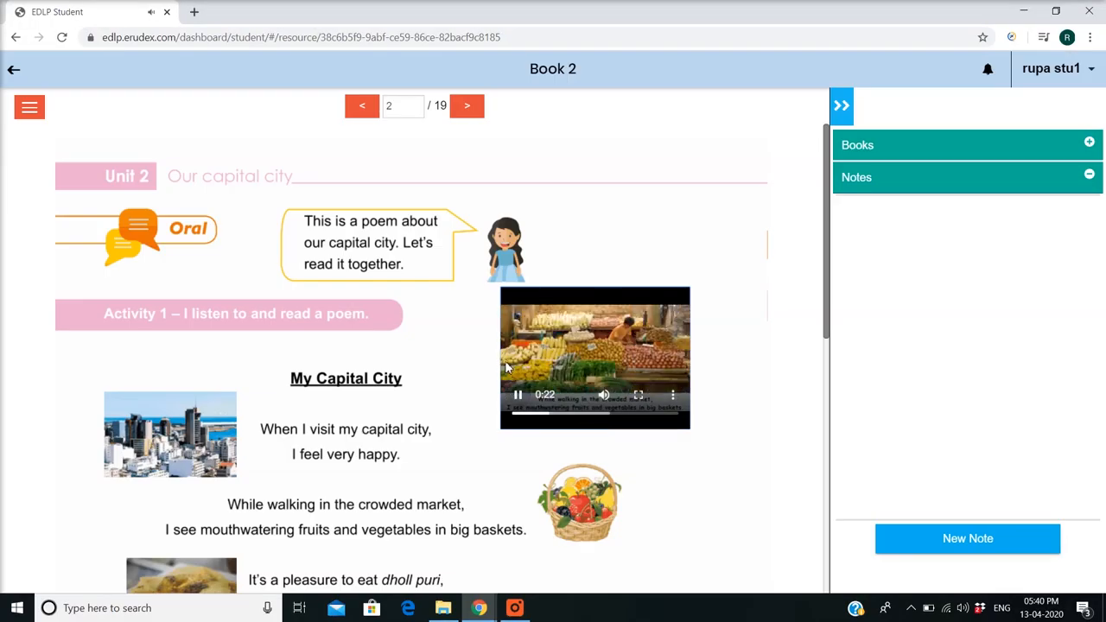
# Step: On page 3, step through the Uncle Ted activity slides to Aapravasi Ghat, then close
pyautogui.click(467, 106)
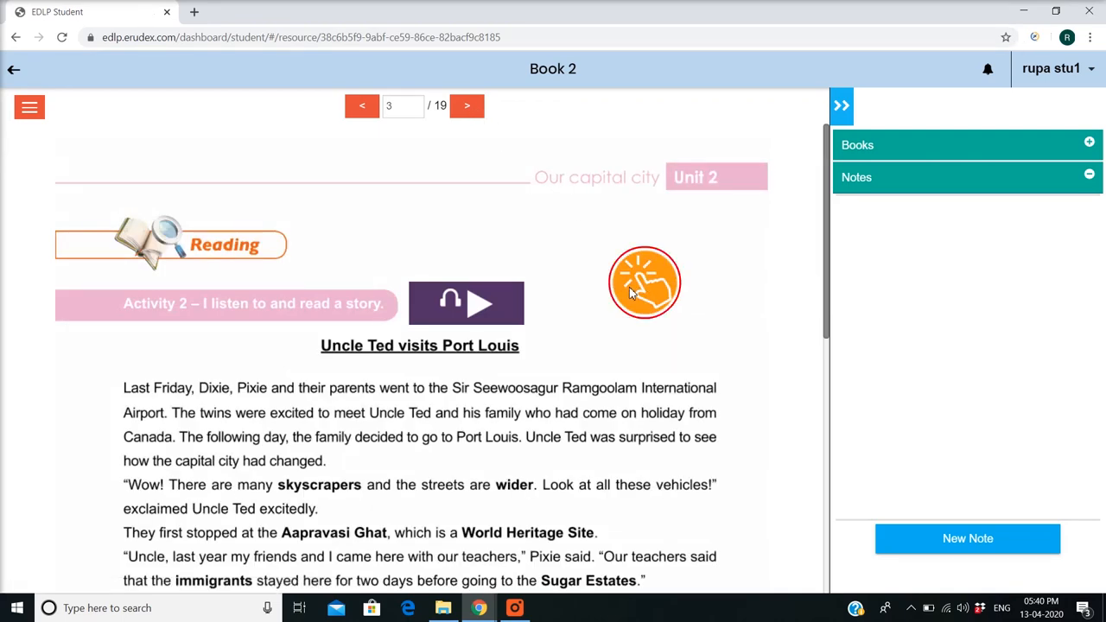
pyautogui.click(644, 281)
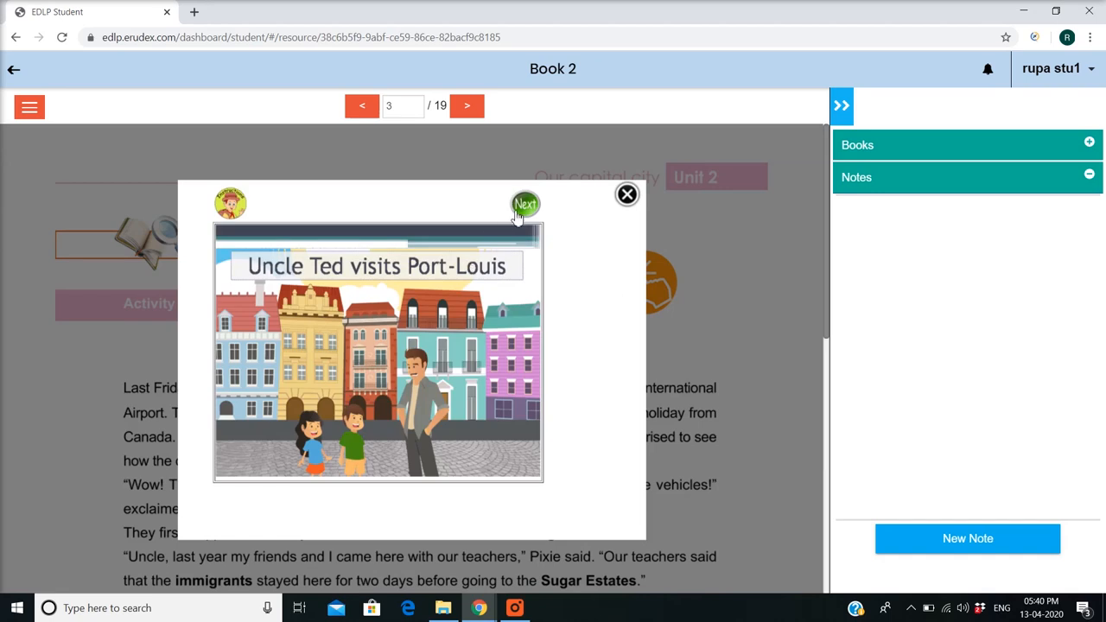
pyautogui.click(525, 205)
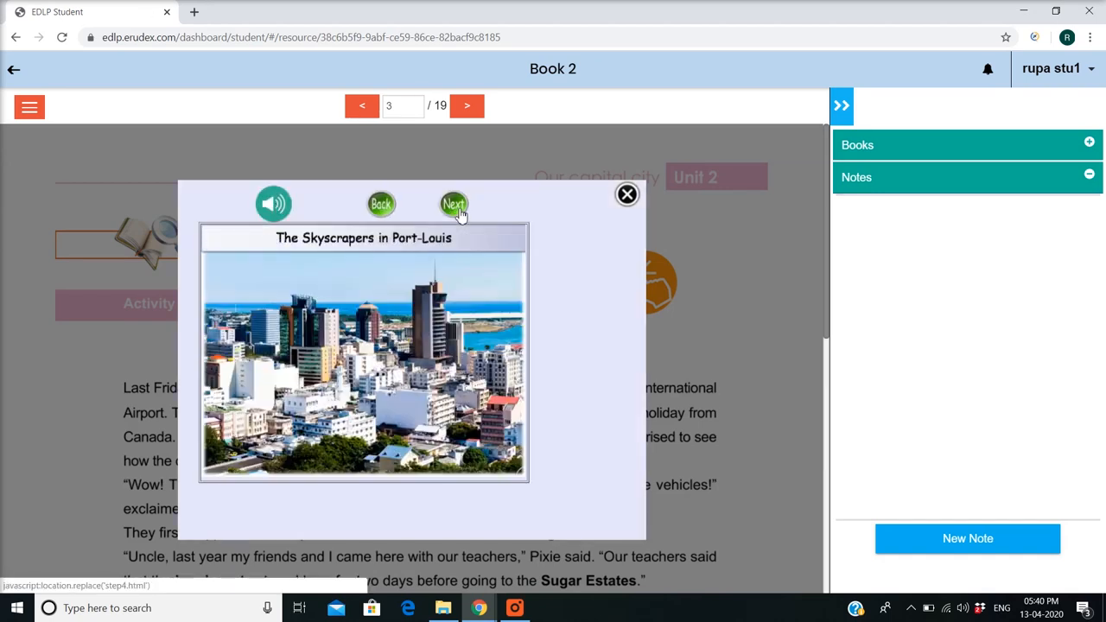
pyautogui.click(453, 204)
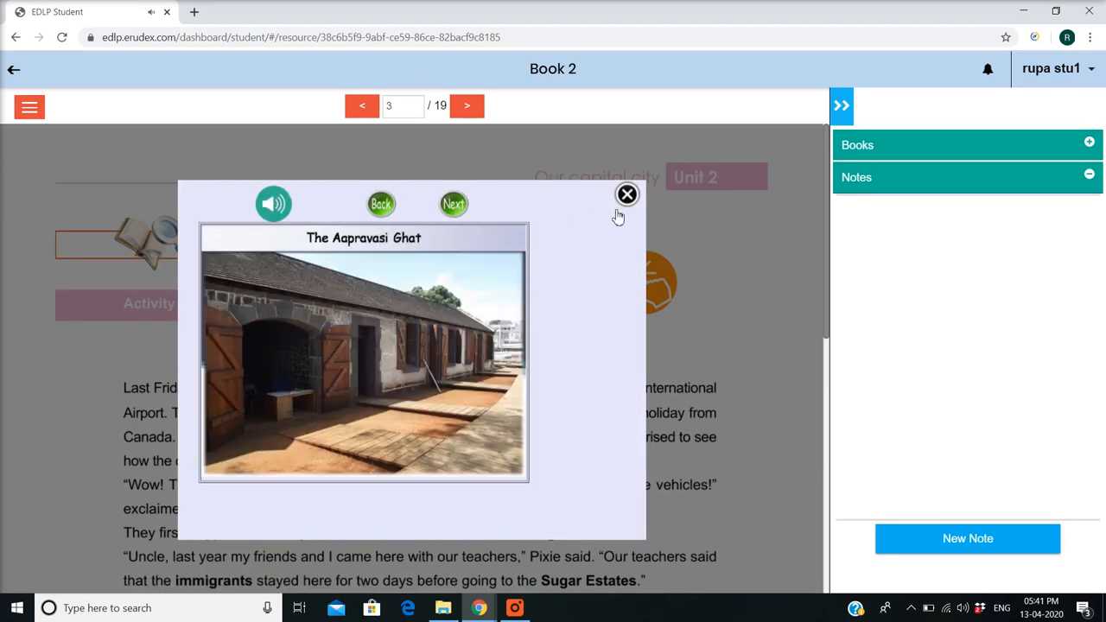
pyautogui.click(627, 193)
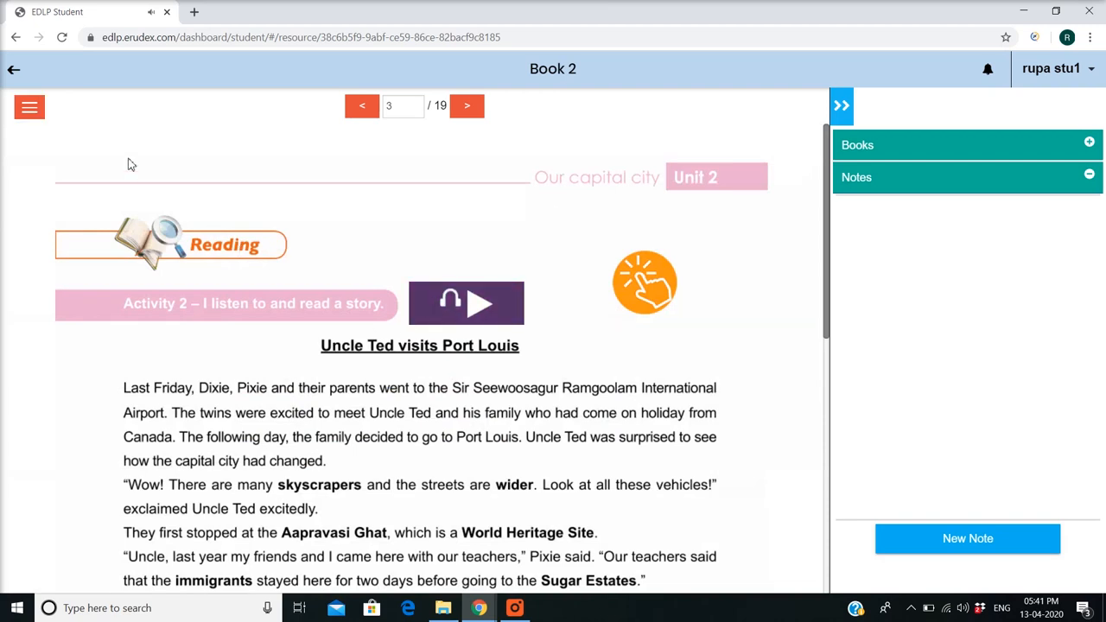
pyautogui.moveTo(29, 116)
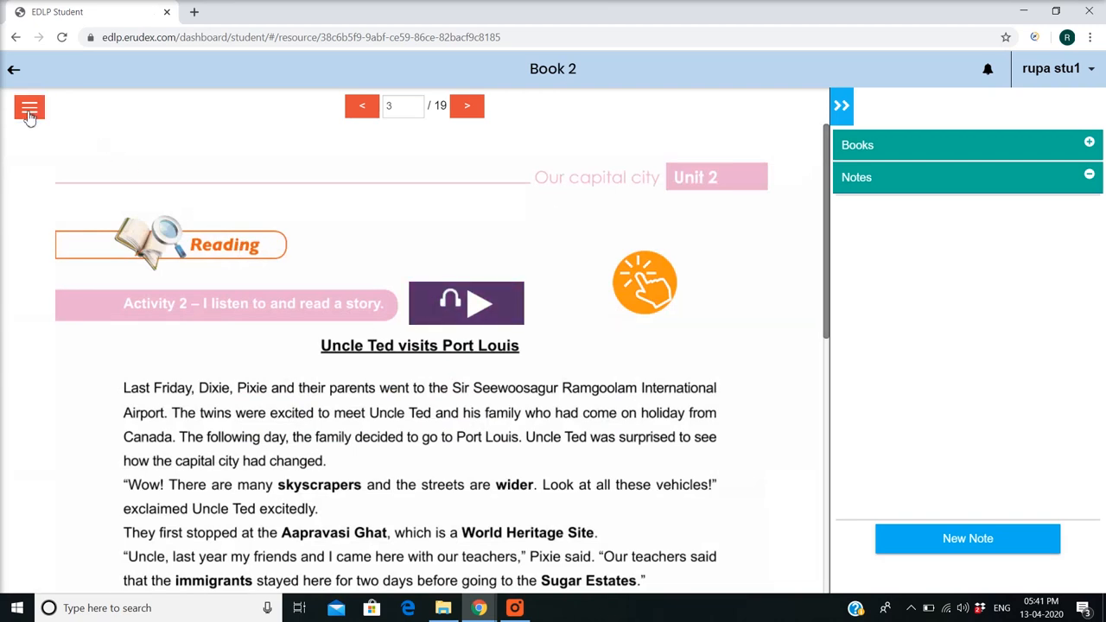
# Step: Open the Table of Contents and jump via Pg 28 to Pg 29's word search
pyautogui.click(28, 106)
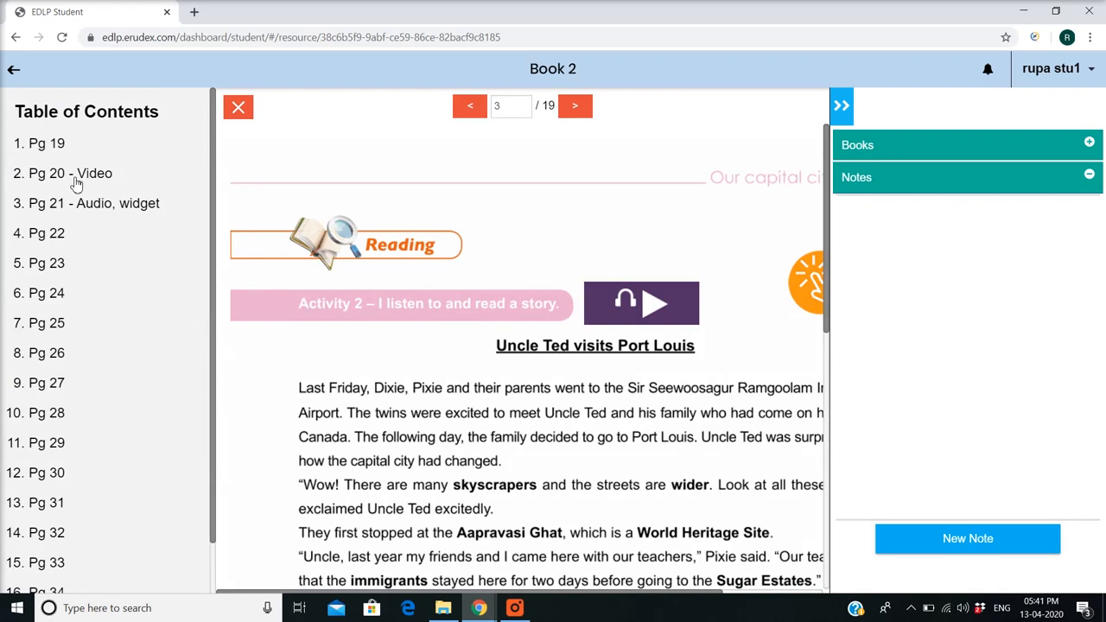
pyautogui.click(469, 106)
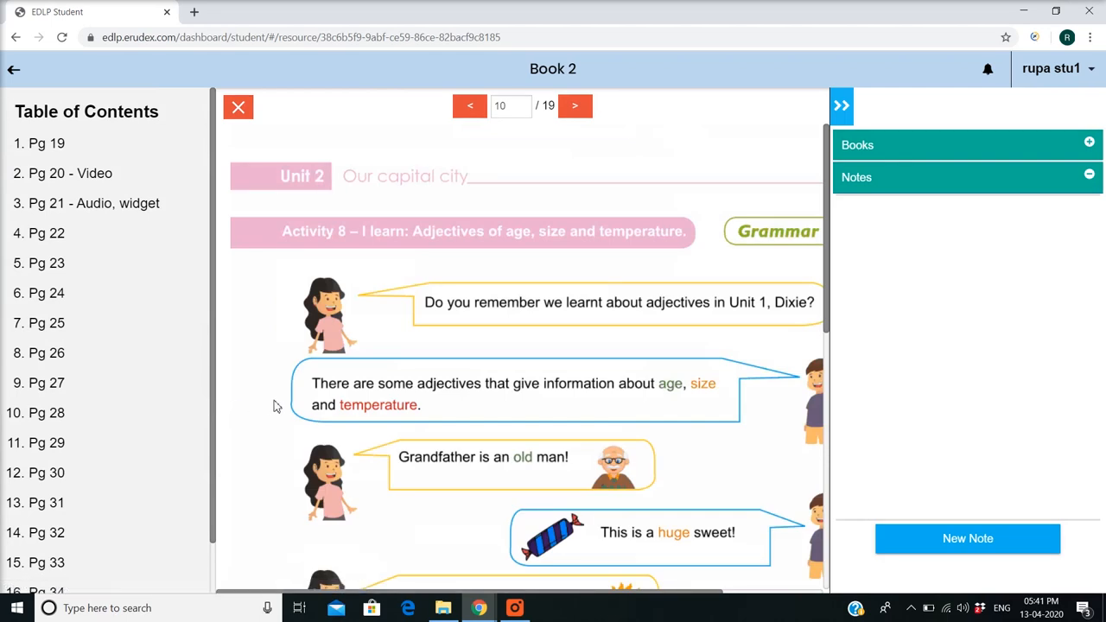
pyautogui.click(574, 106)
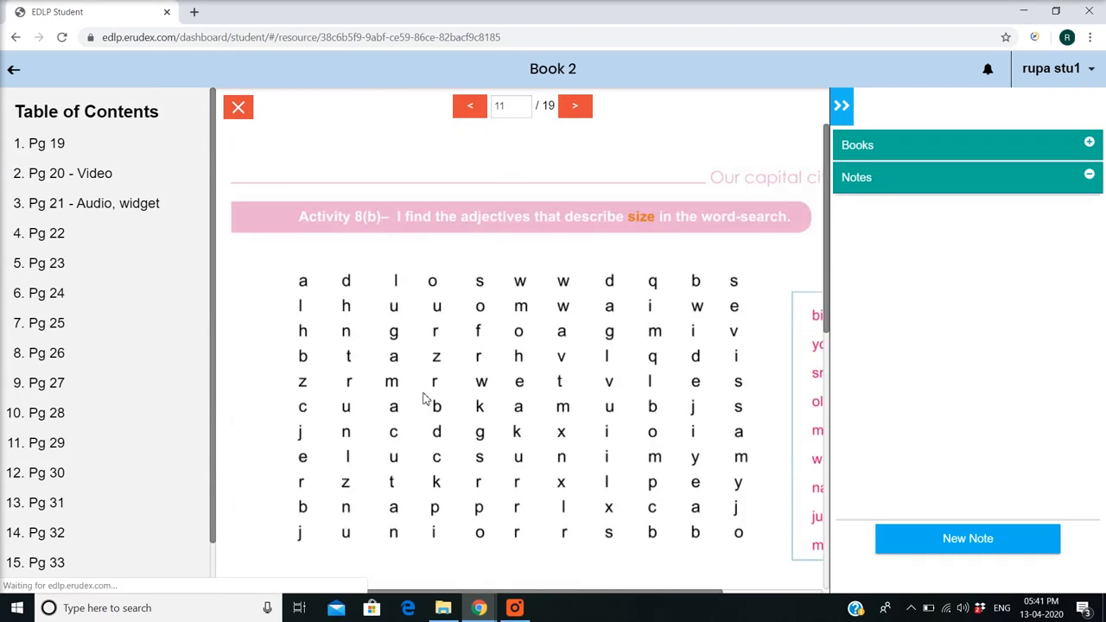